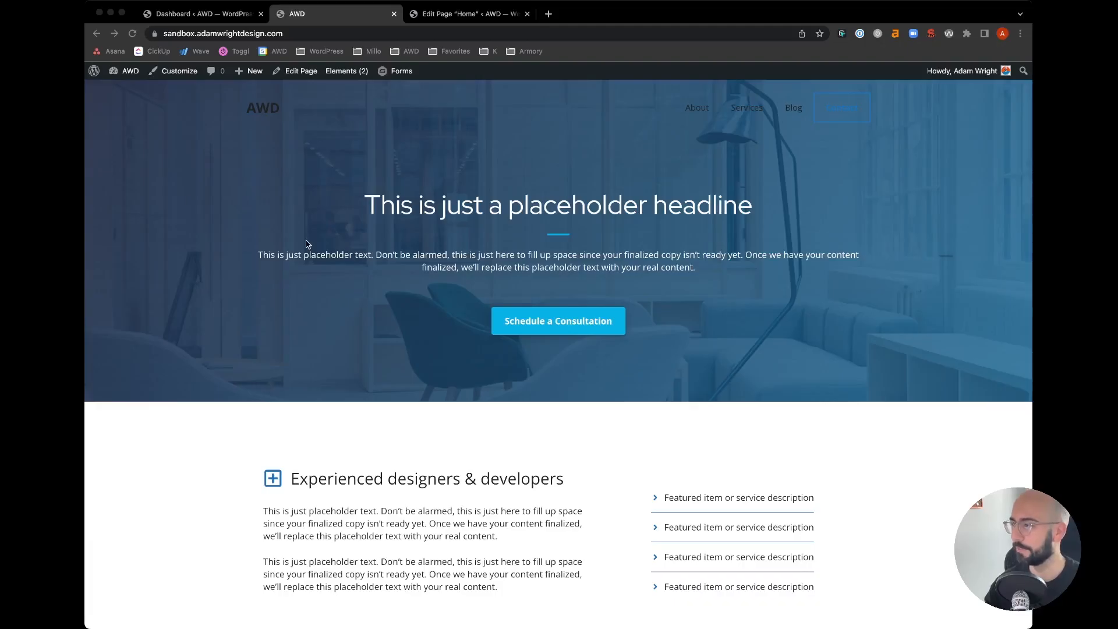
Review the Home page's H3 info box and H2 consultants headlines, then return to the admin dashboard
scroll("down", 3)
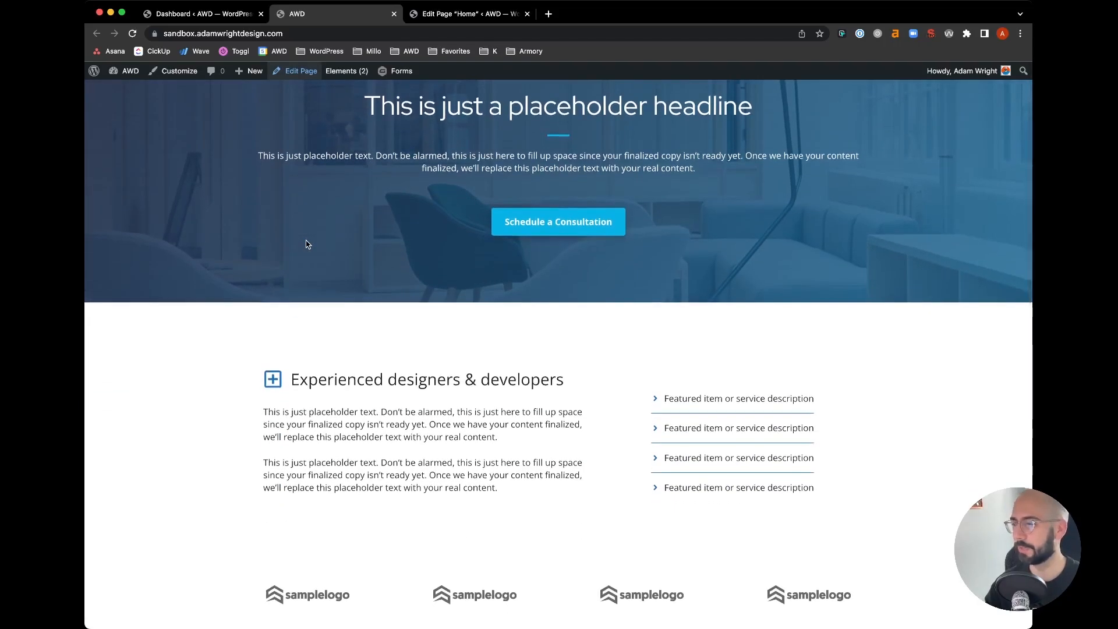
scroll("down", 3)
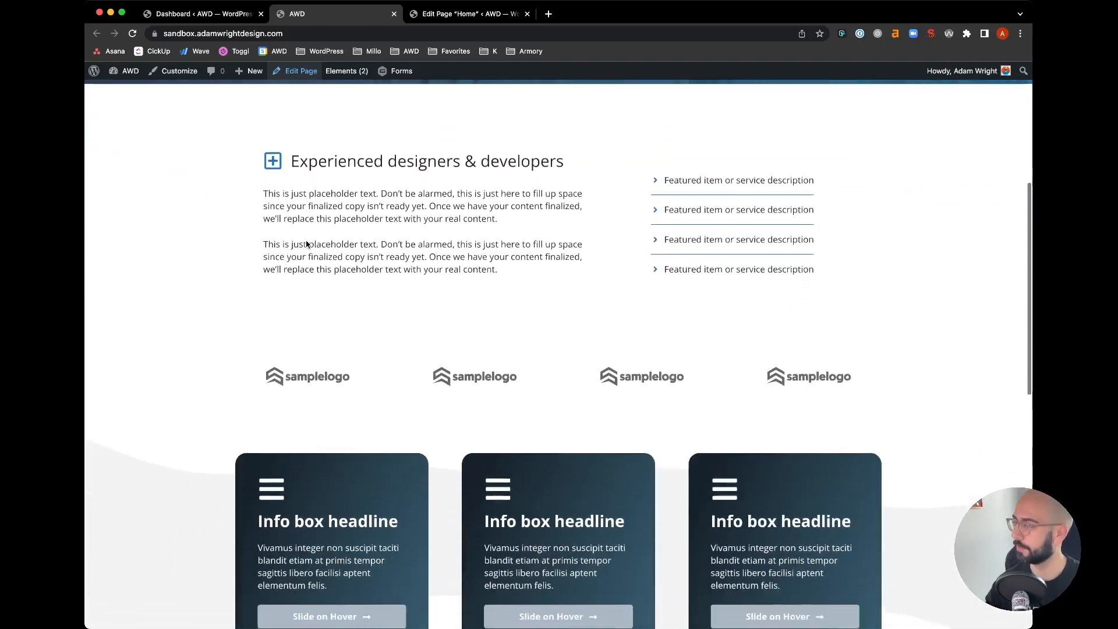
scroll("down", 3)
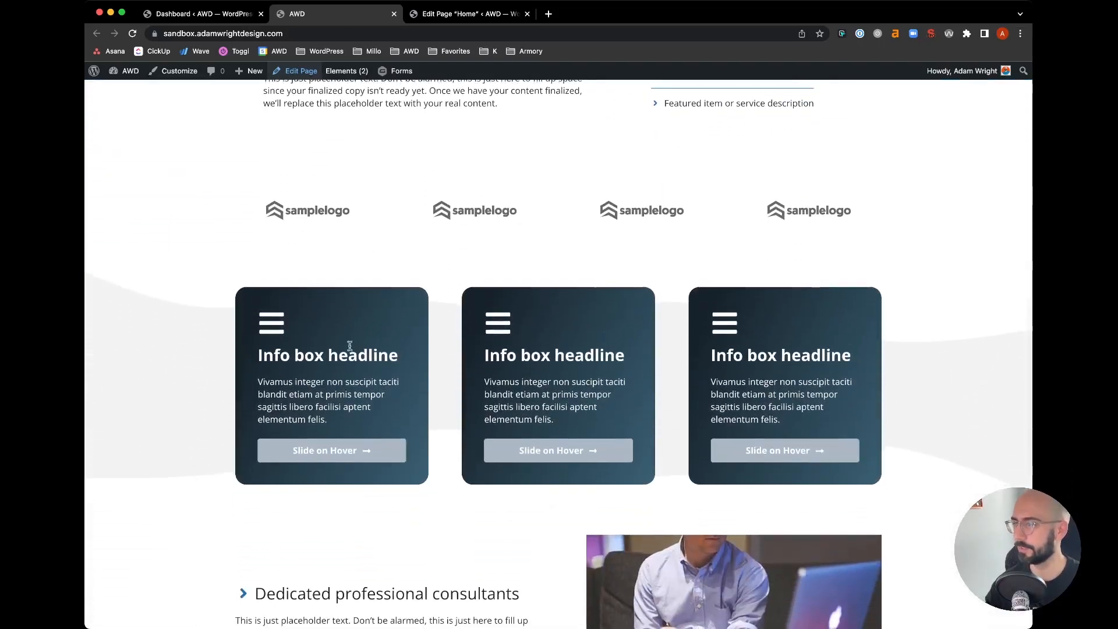
scroll("down", 3)
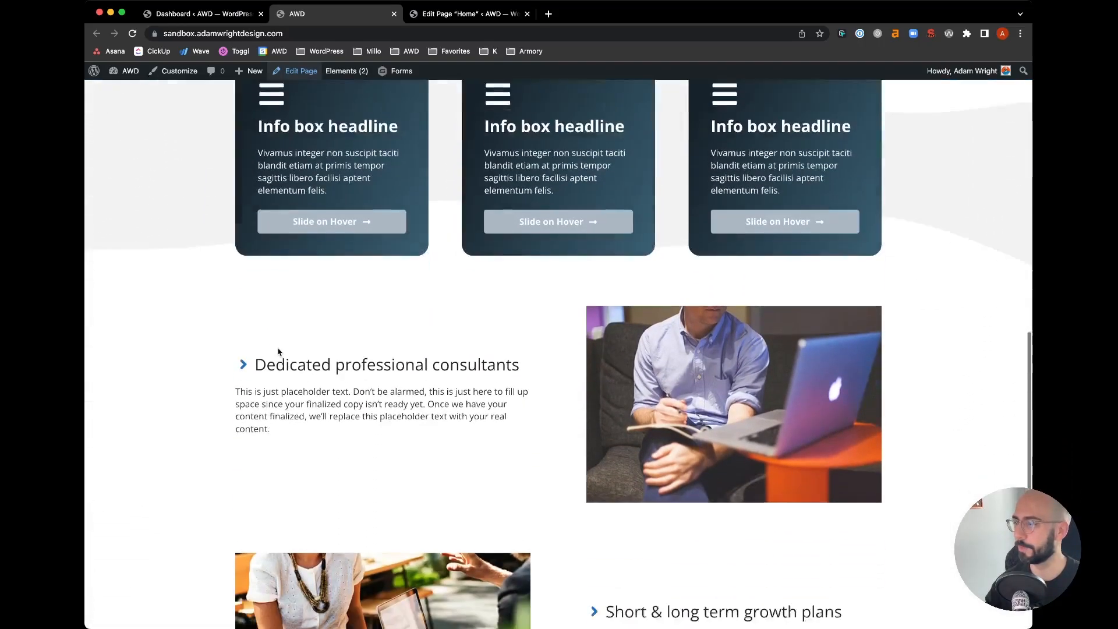
scroll("down", 3)
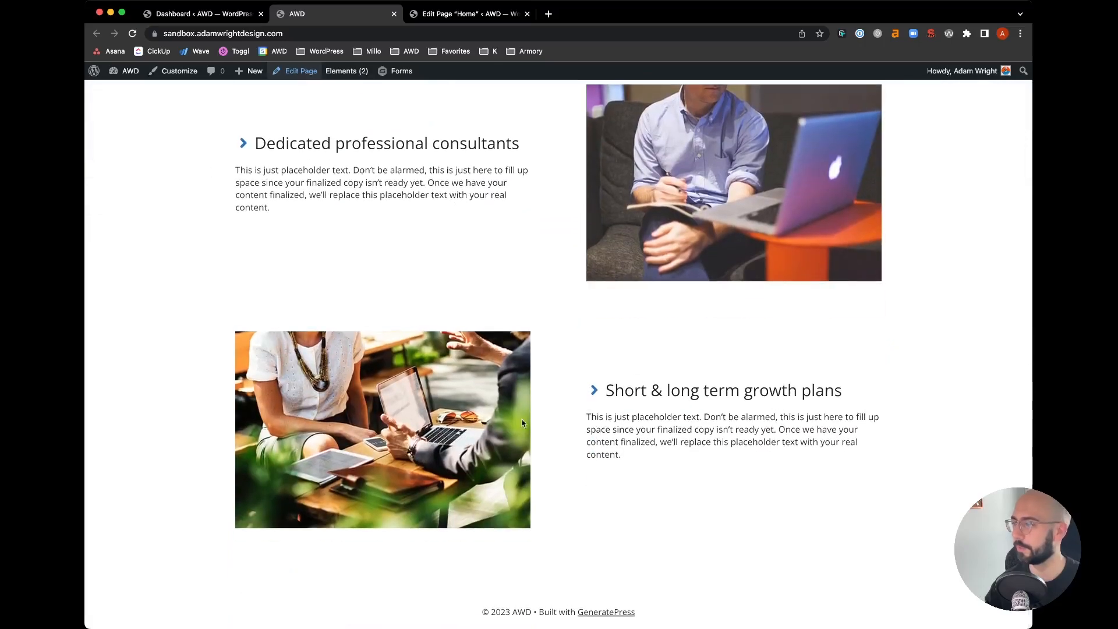
scroll("up", 3)
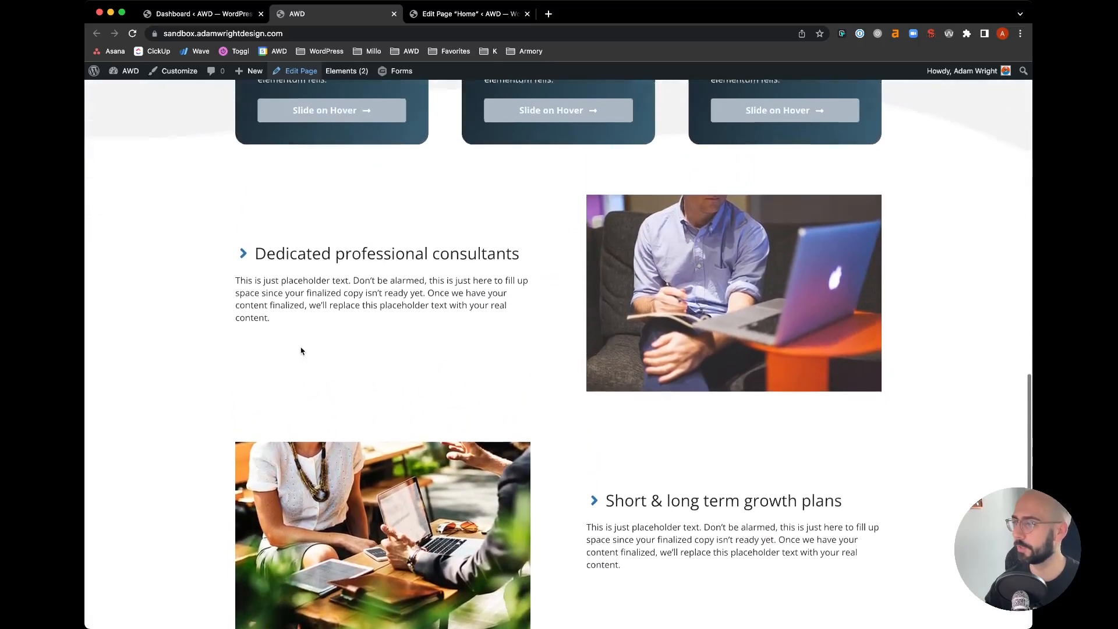
scroll("up", 3)
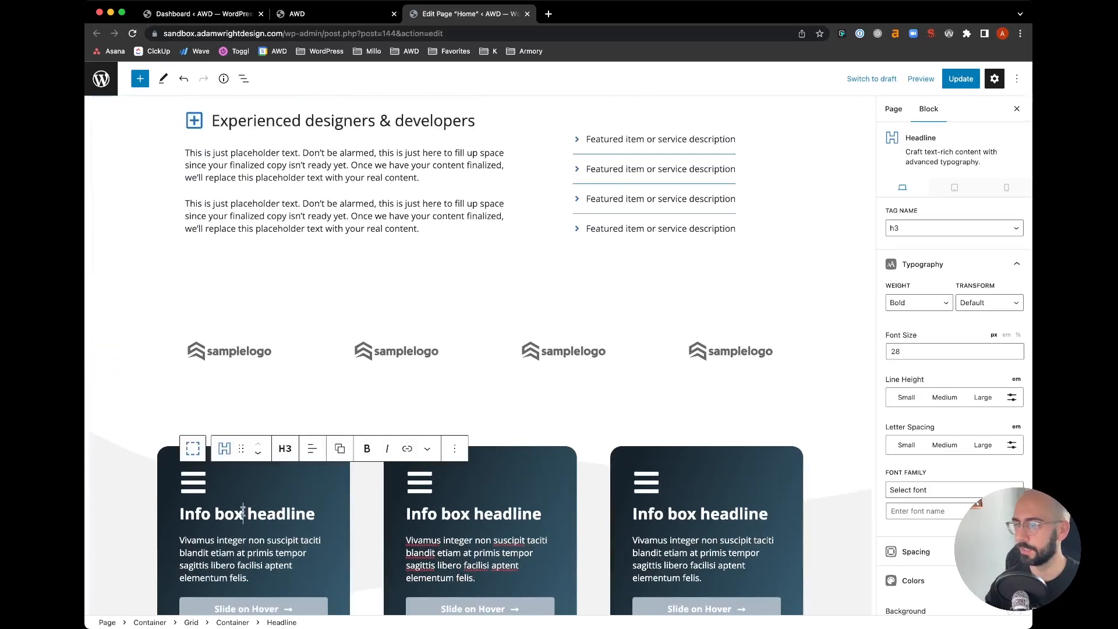
scroll("down", 3)
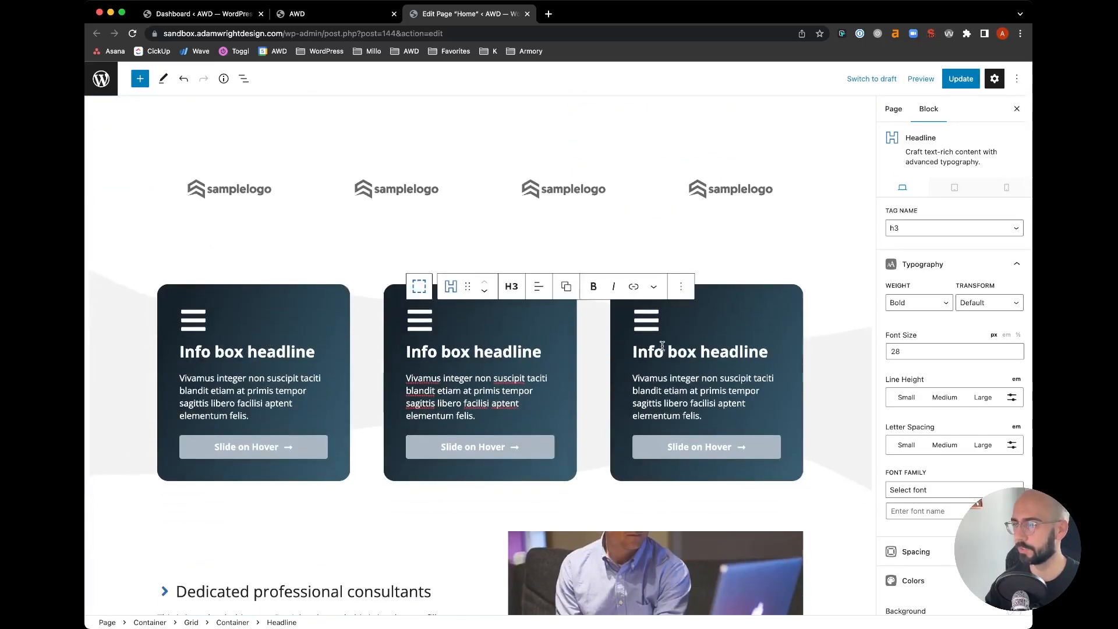
scroll("down", 3)
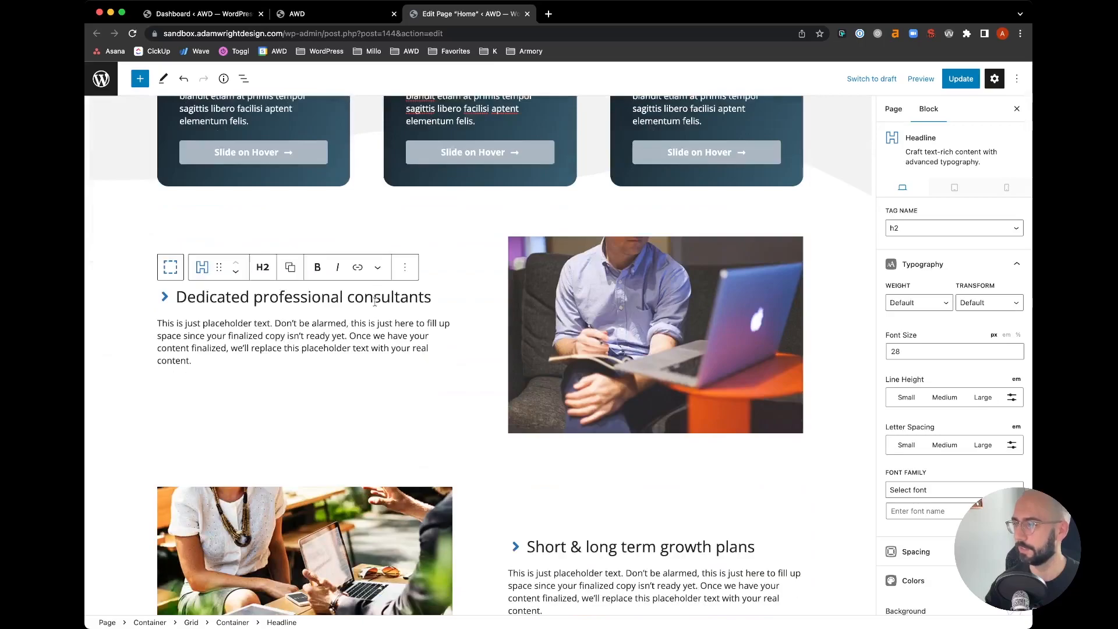
scroll("up", 3)
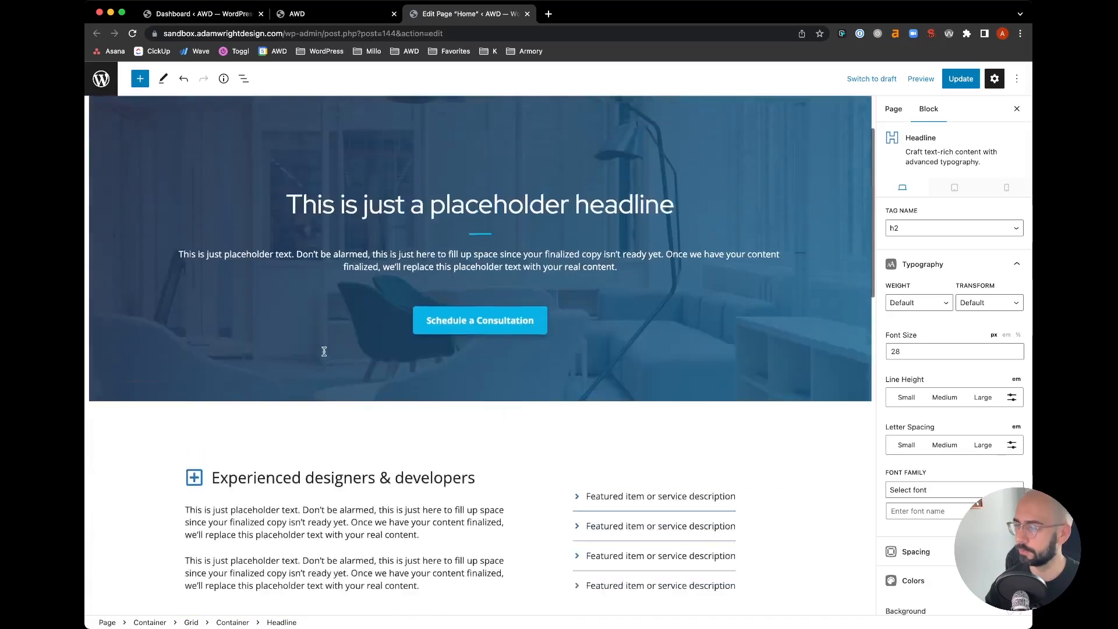
scroll("up", 3)
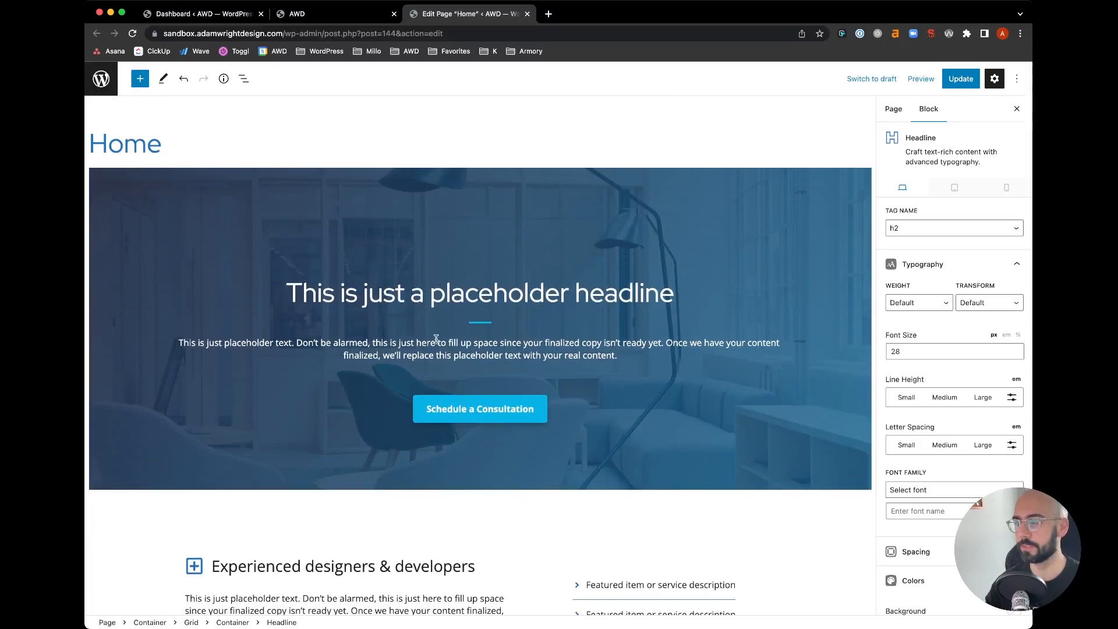
mouse_move(364, 183)
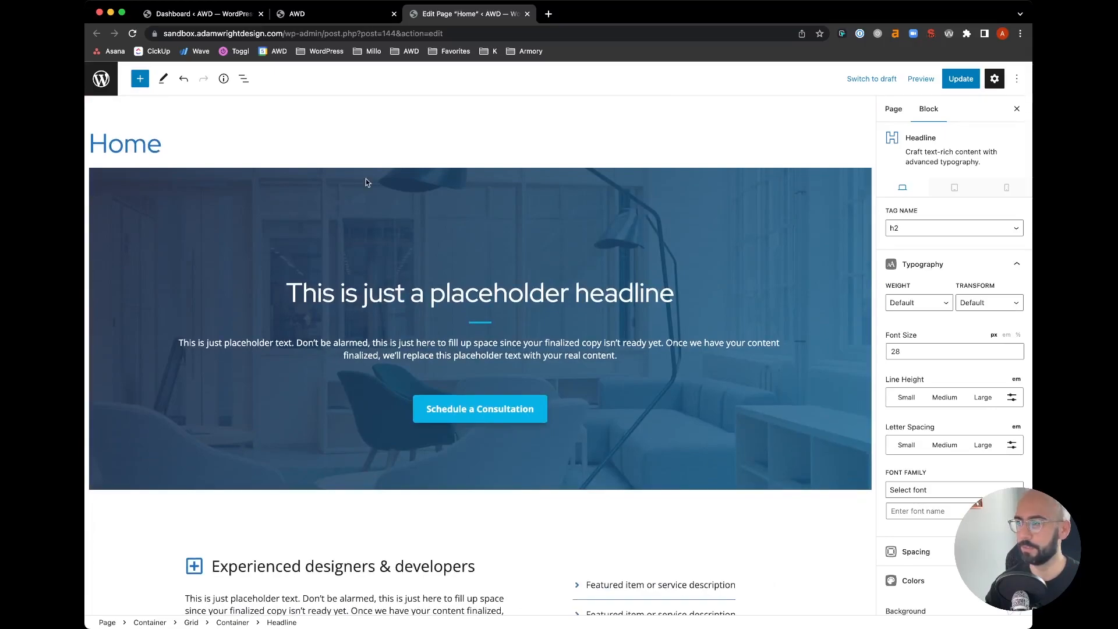
left_click(202, 14)
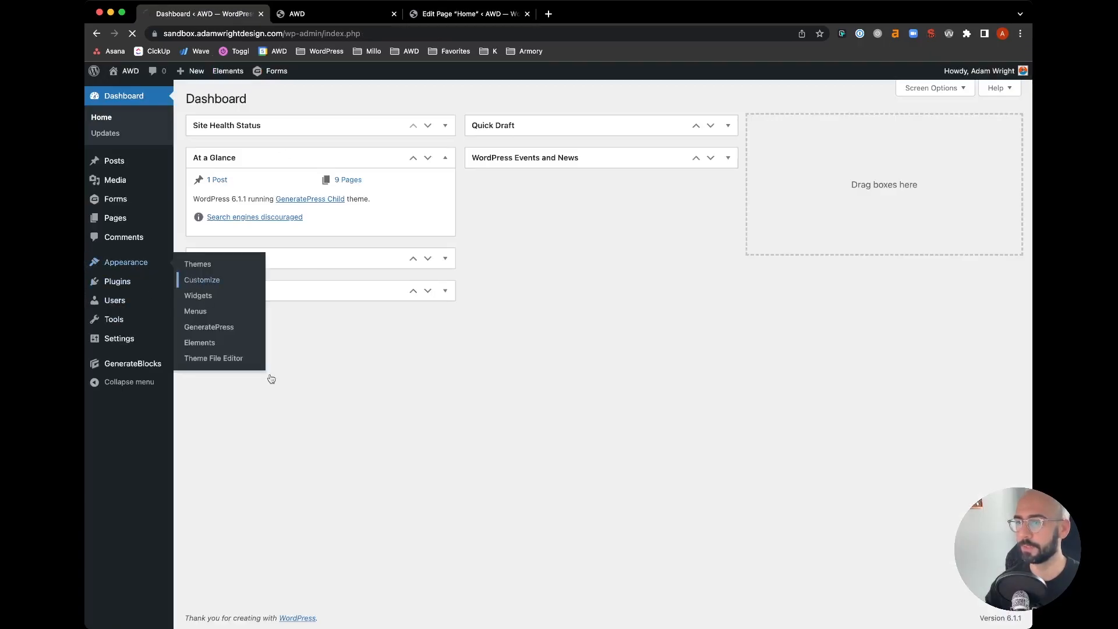
Launch the theme Customizer via Appearance > Customize and go to its Colors settings
left_click(202, 279)
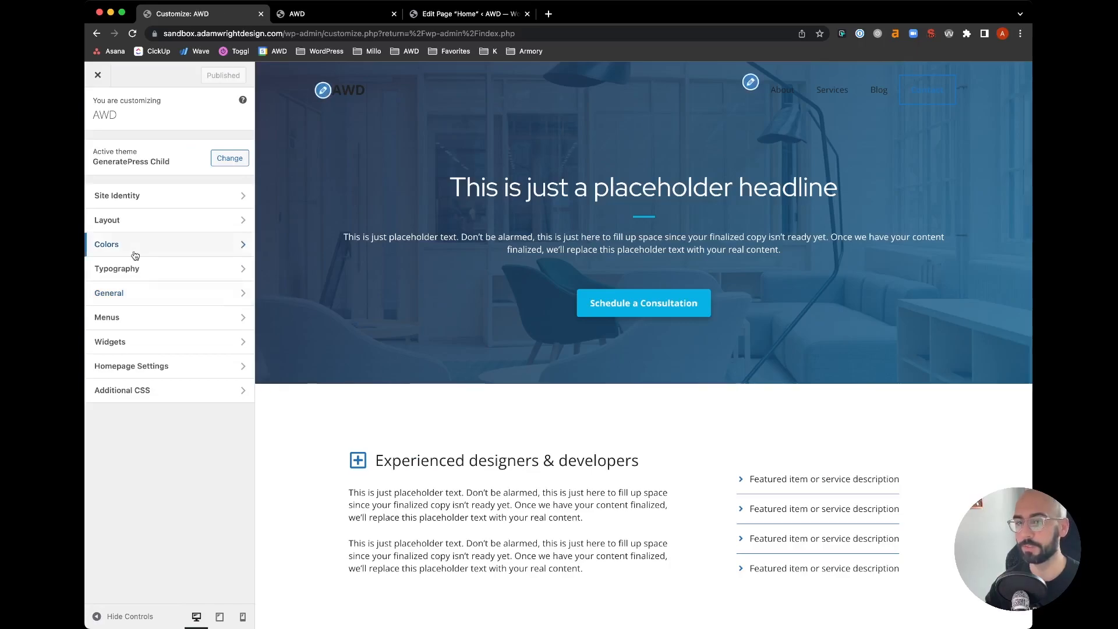
left_click(106, 243)
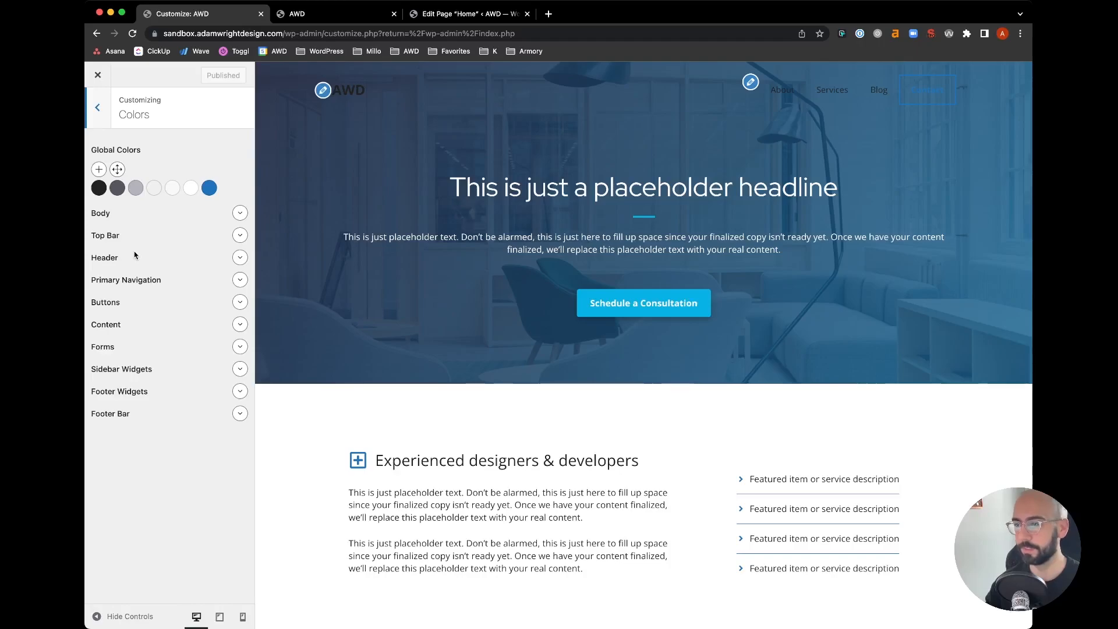
mouse_move(246, 331)
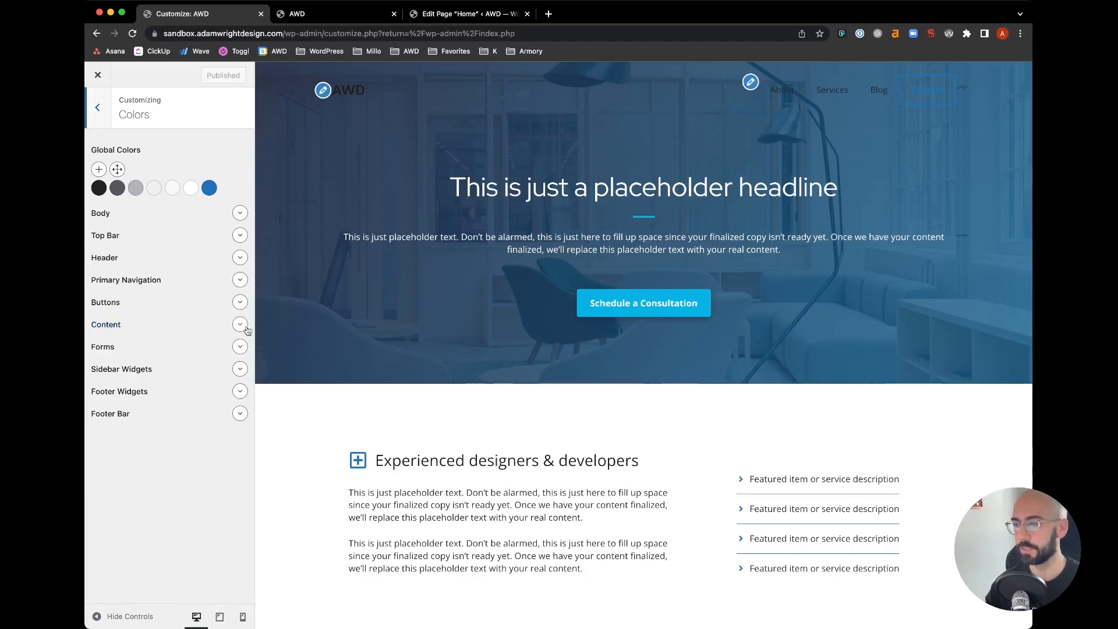
Expand the Content colour group to reach the Heading H1–H6 colour settings
left_click(240, 325)
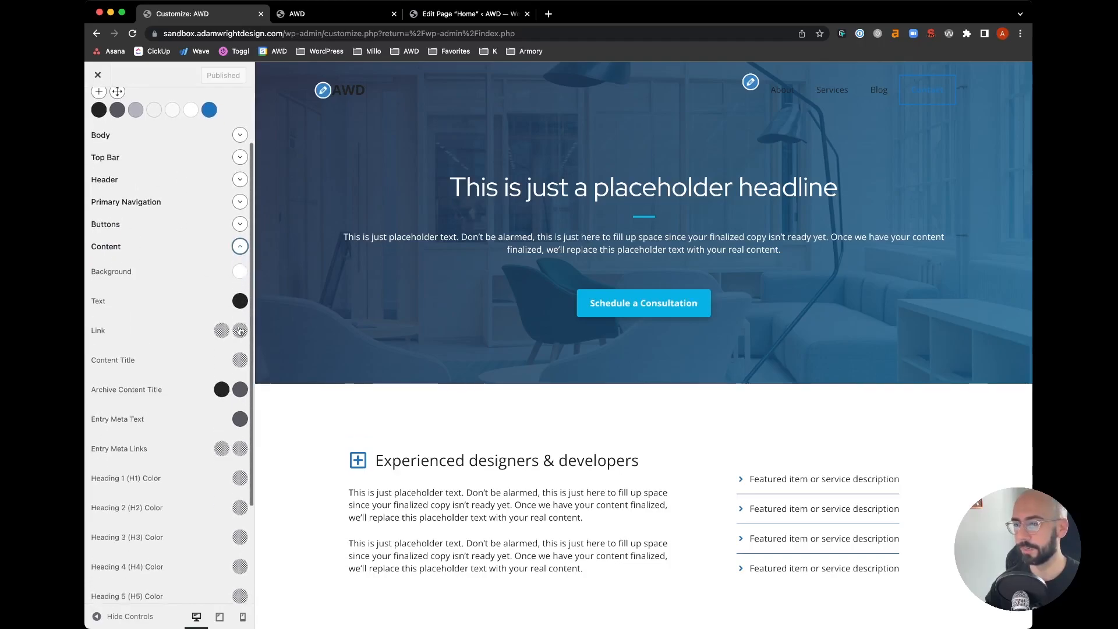
scroll("down", 3)
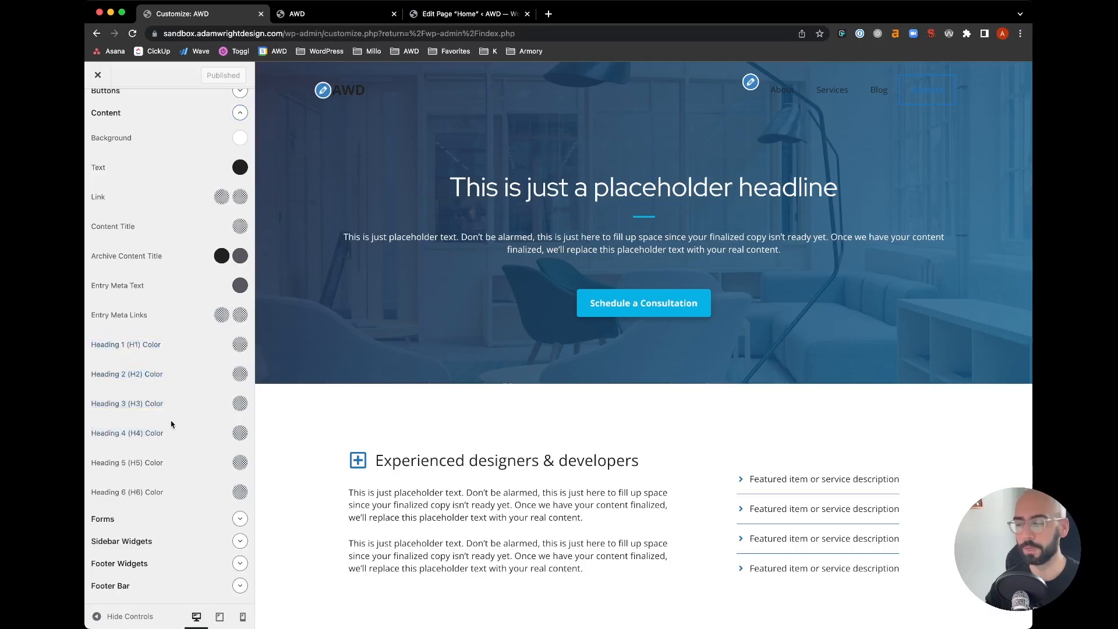
mouse_move(135, 366)
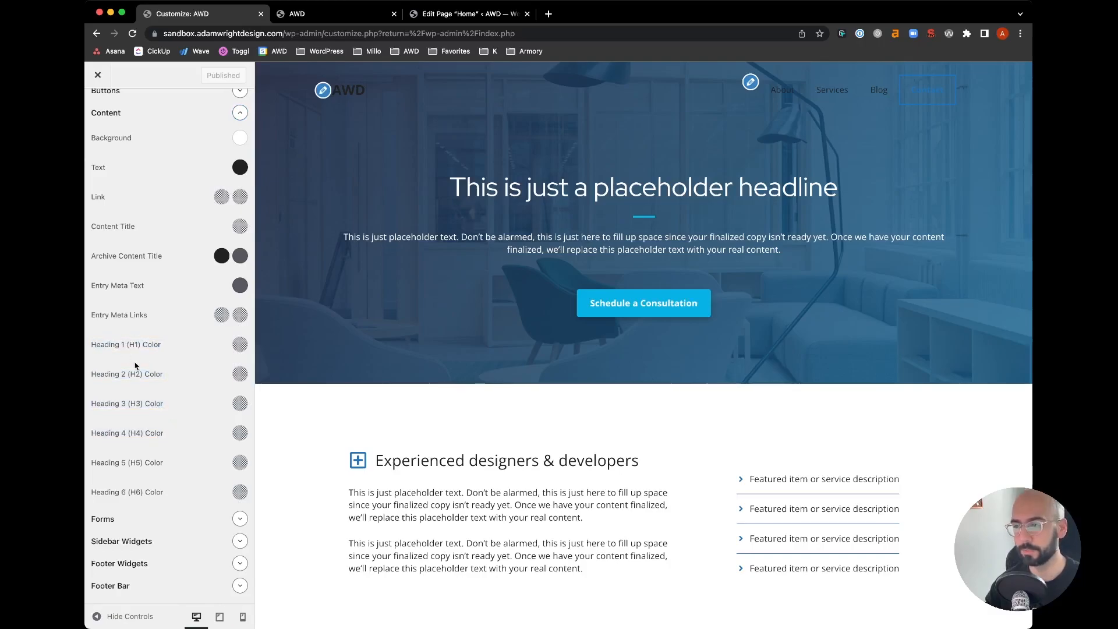
mouse_move(356, 340)
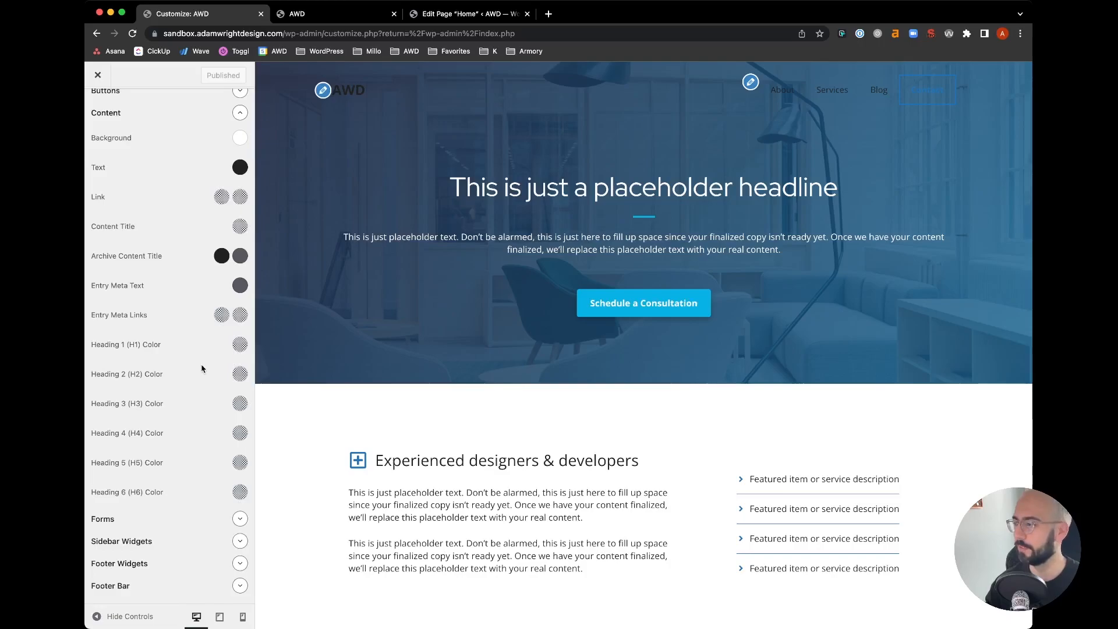
scroll("down", 3)
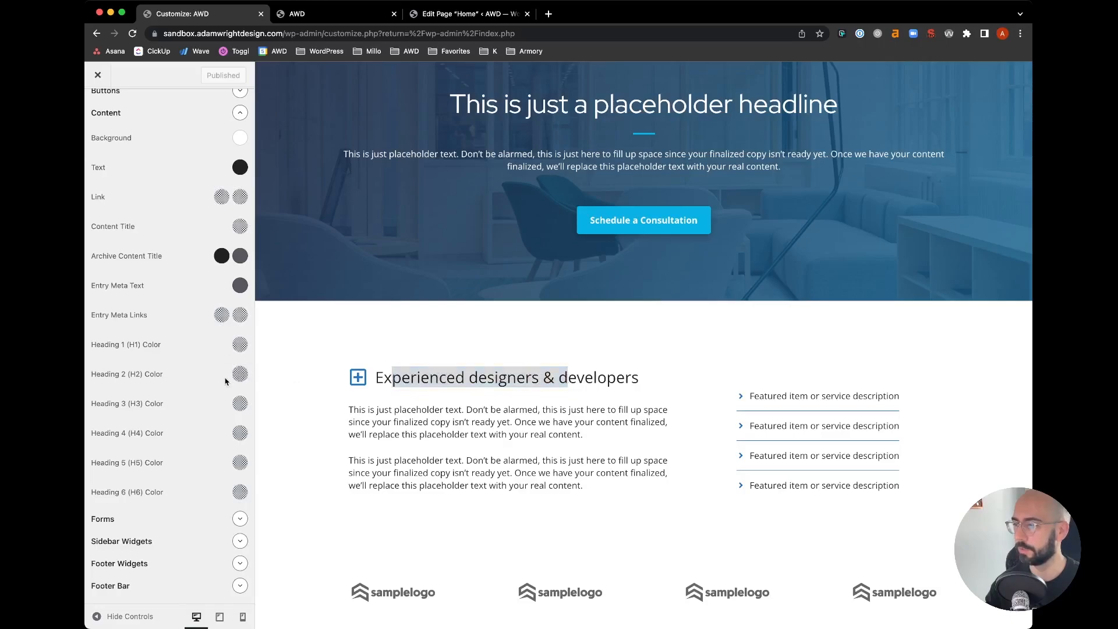
Set the Heading 2 colour to bright green #00fb08 and check it in the preview
left_click(240, 374)
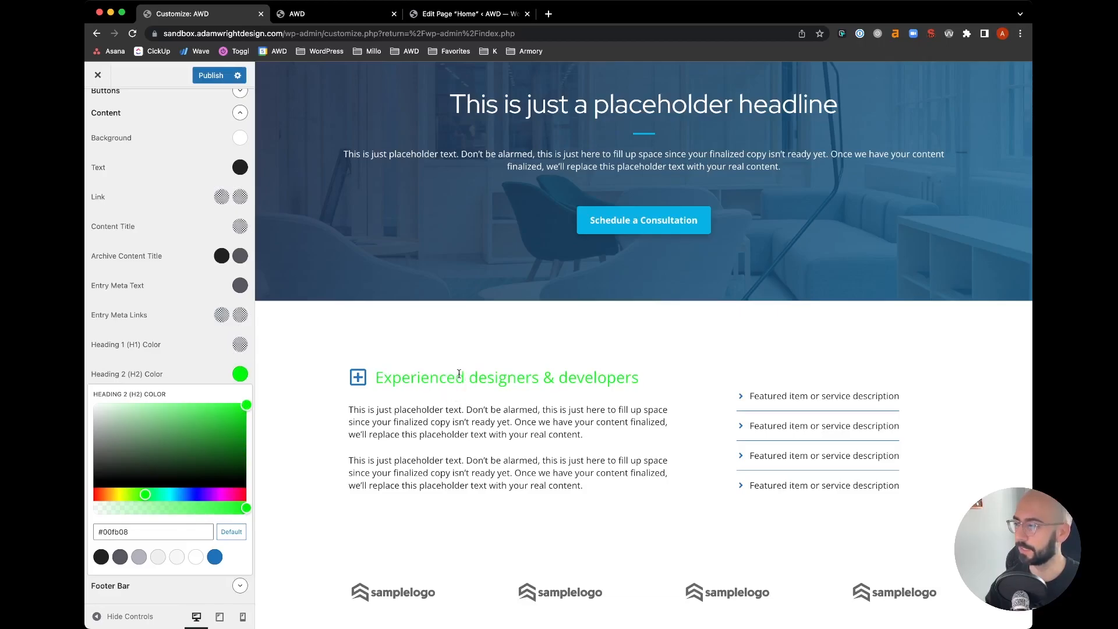
scroll("down", 3)
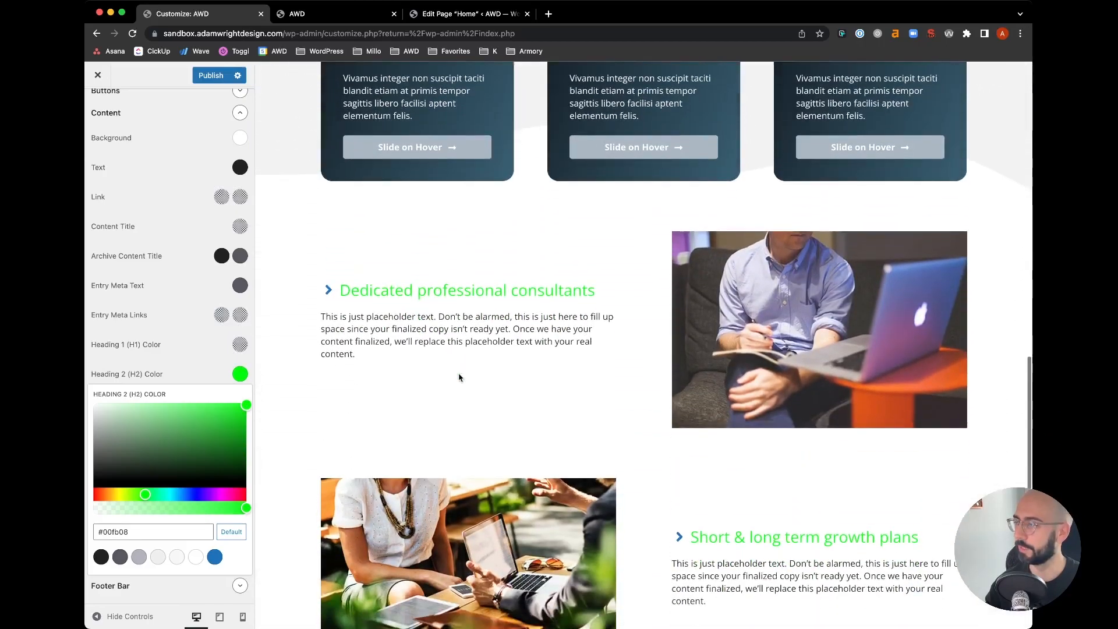
scroll("down", 3)
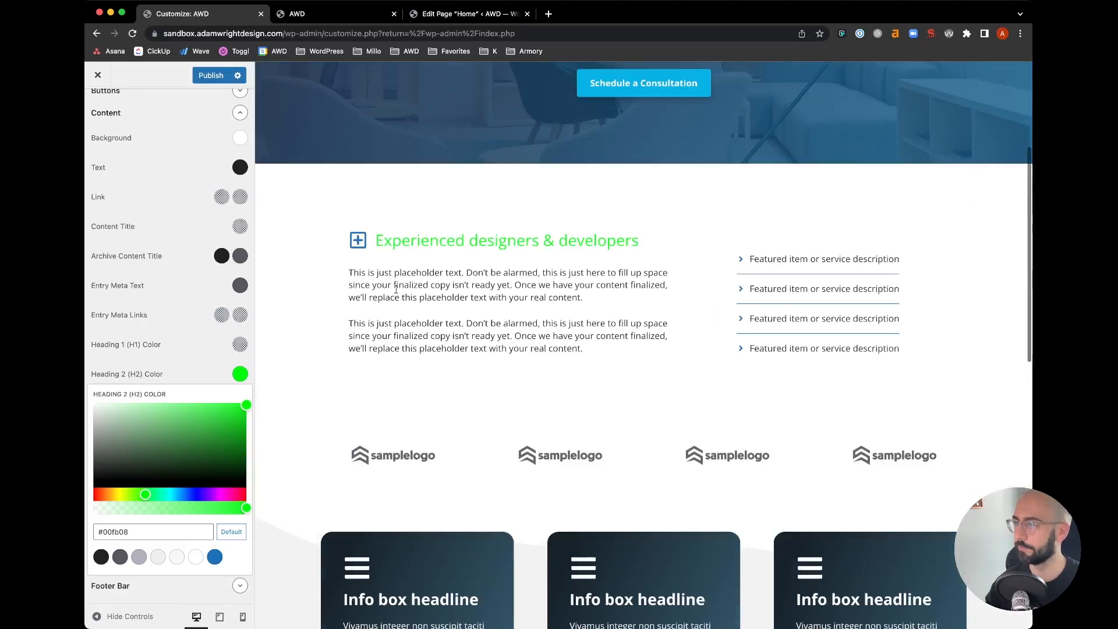
left_click(240, 403)
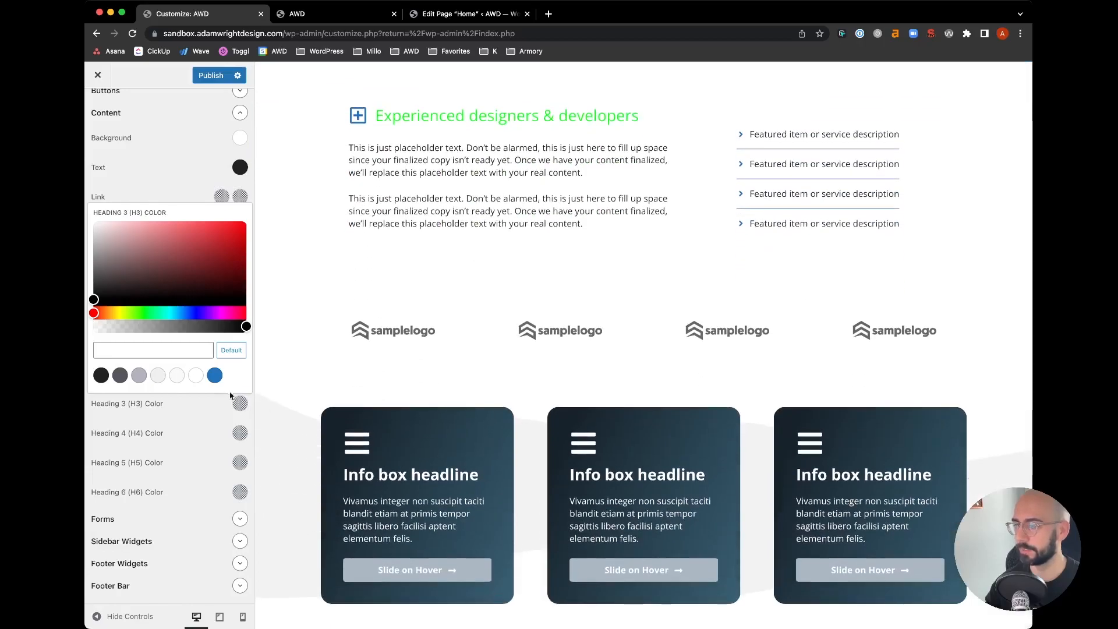
mouse_move(155, 266)
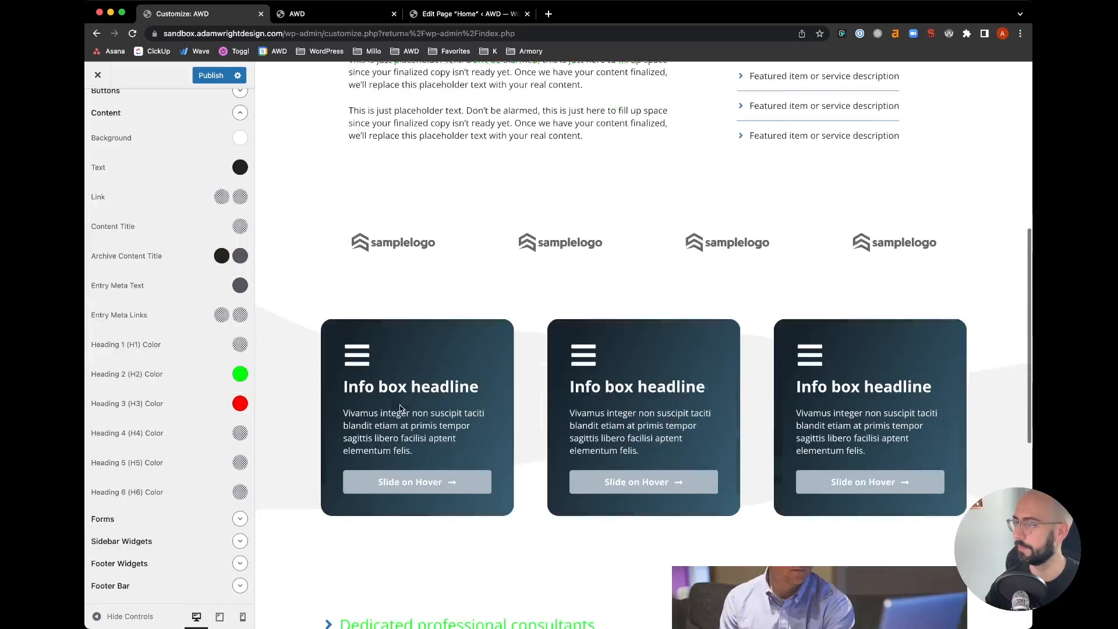
Set the Heading 3 colour to red while keeping H2 green
scroll("down", 3)
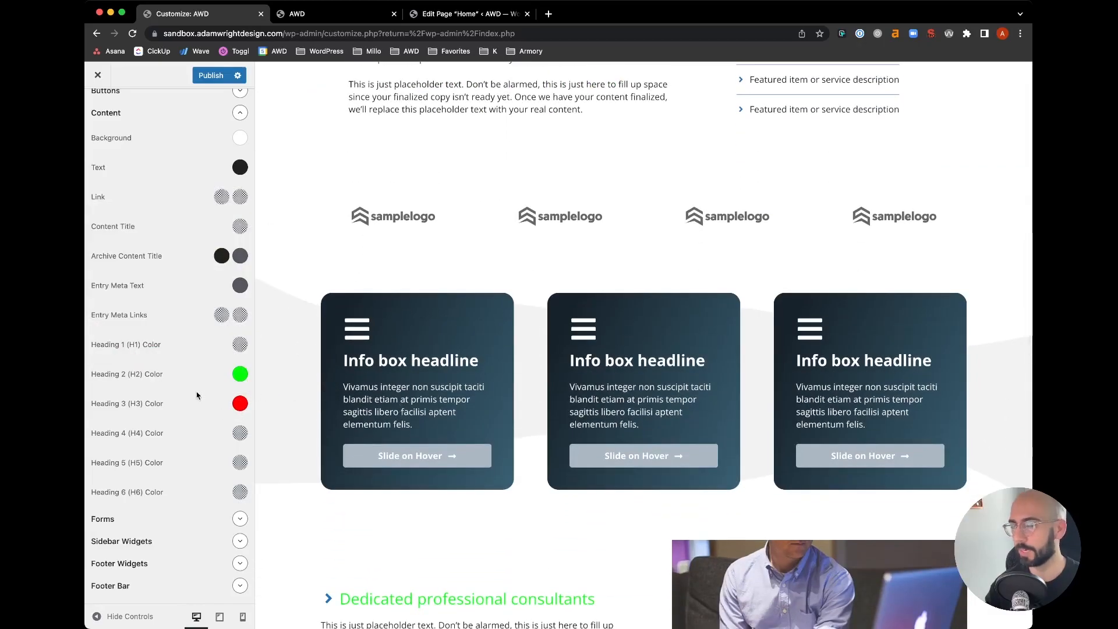
mouse_move(177, 405)
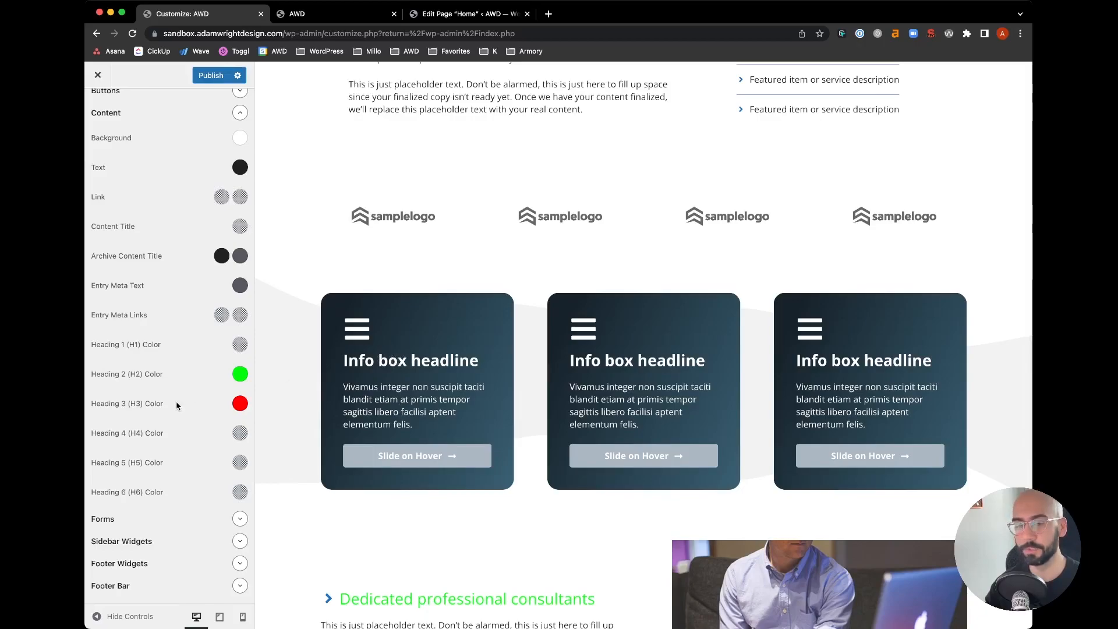
mouse_move(342, 386)
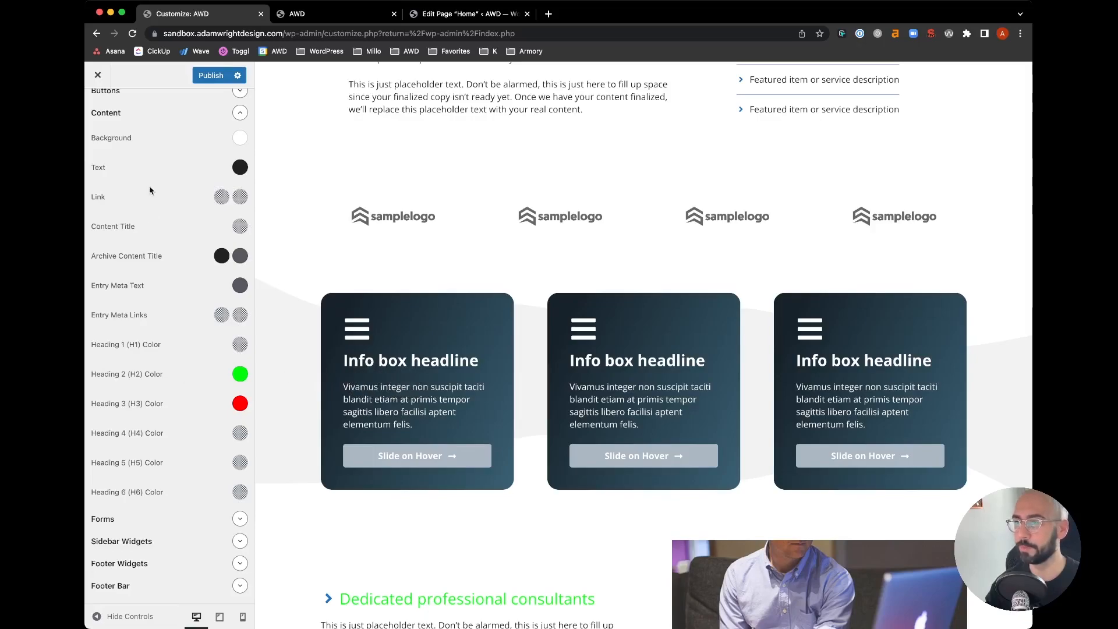
Publish the heading colour changes and return to the Home page editor's info boxes
left_click(211, 74)
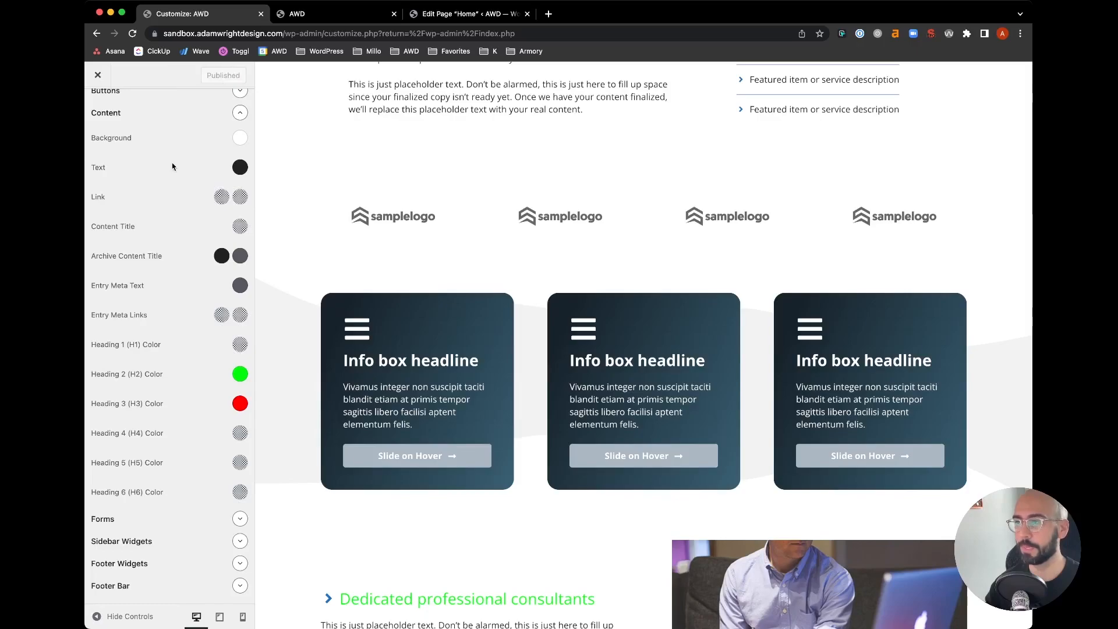
scroll("up", 3)
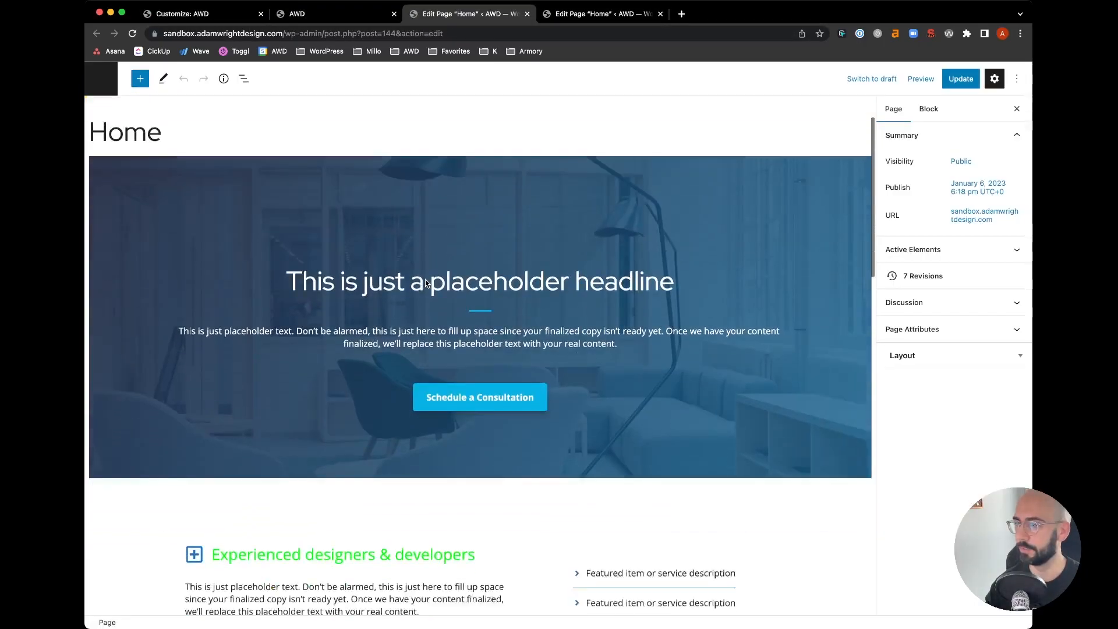
scroll("down", 3)
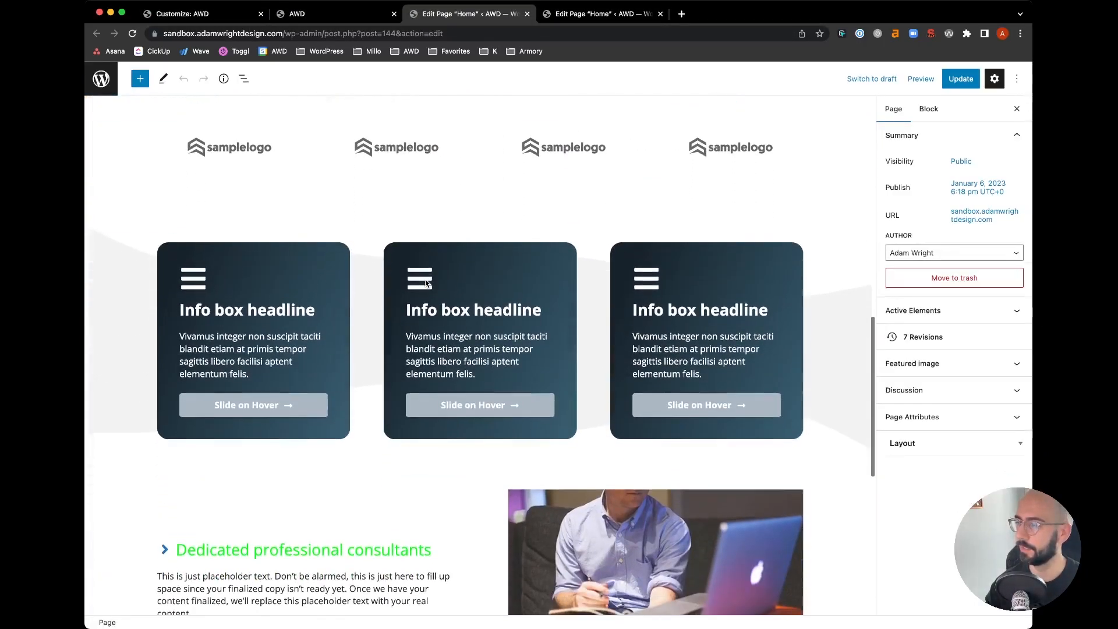
Select the first Info box headline and reveal its white #ffffff Text colour setting
left_click(247, 309)
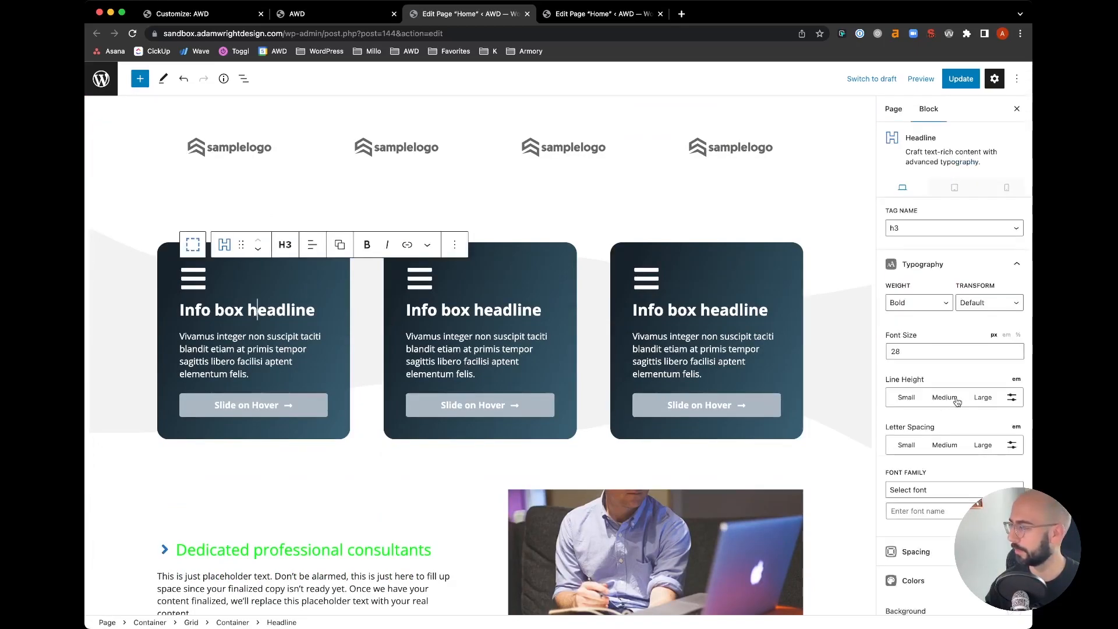
scroll("down", 3)
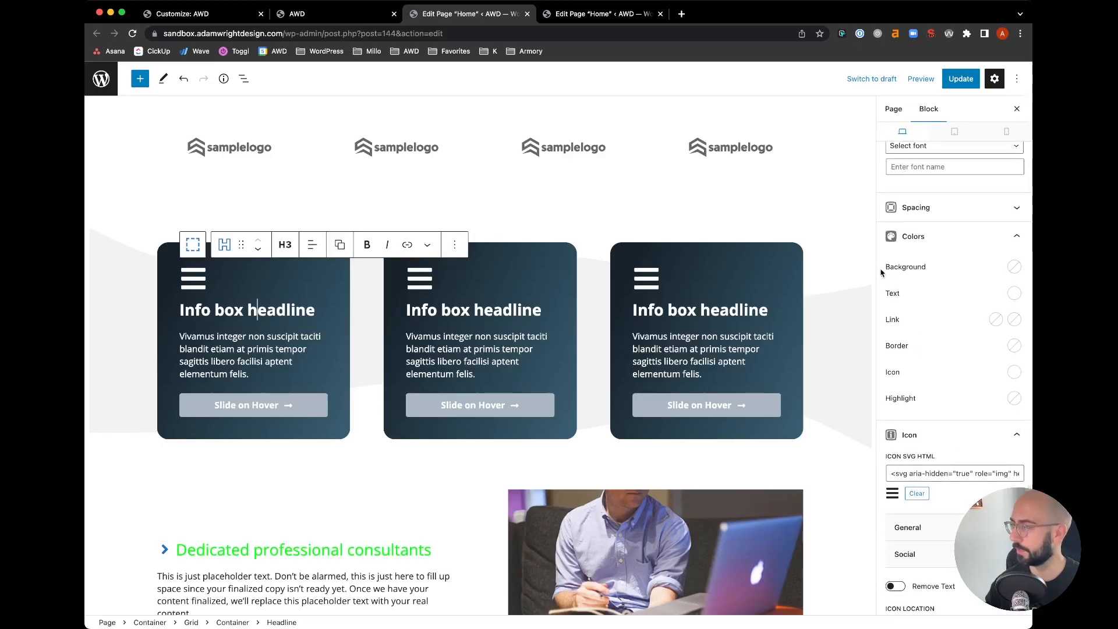
mouse_move(893, 300)
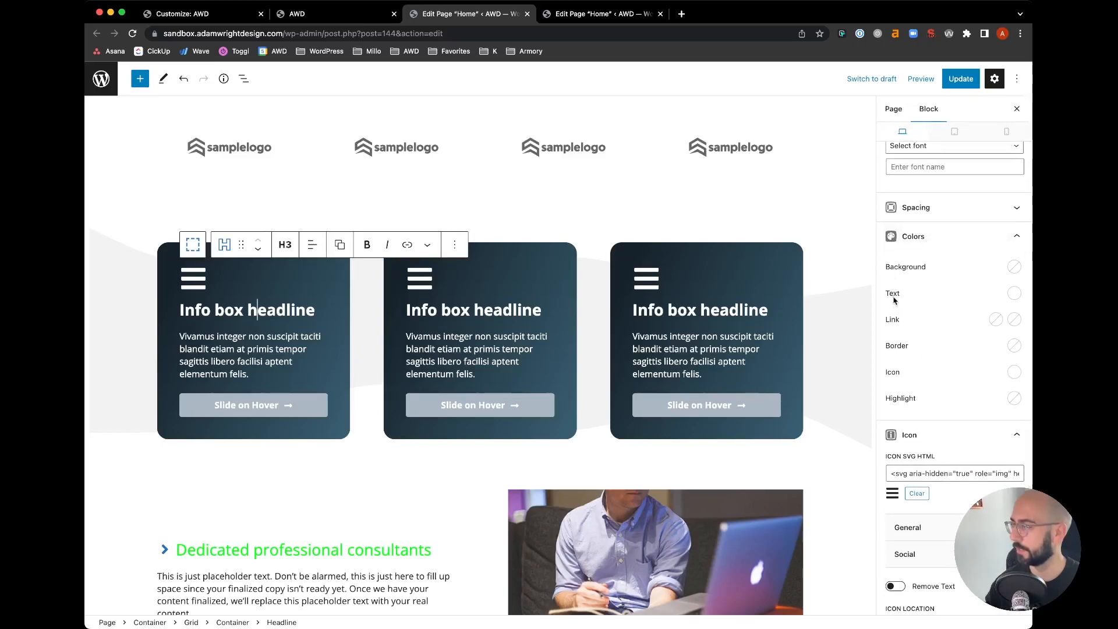
mouse_move(1027, 294)
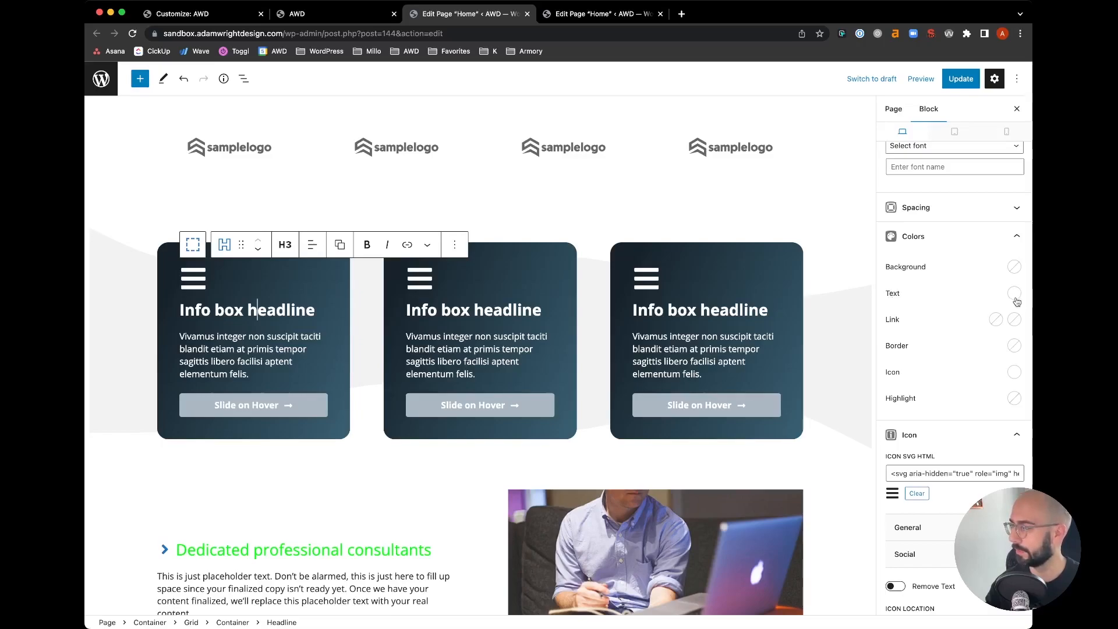
mouse_move(970, 313)
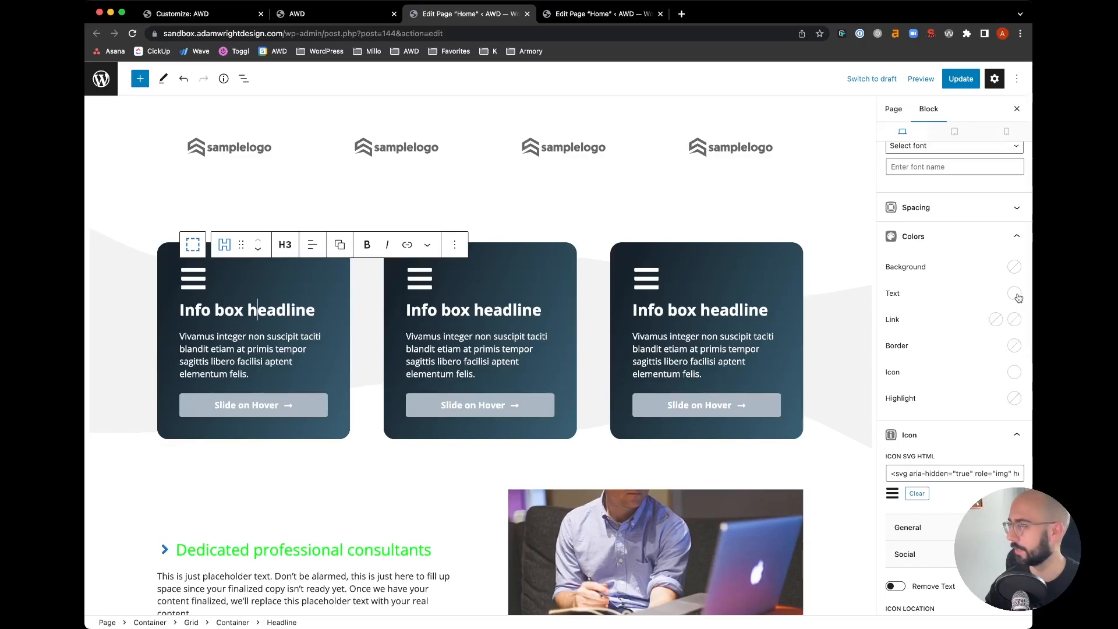
left_click(1014, 294)
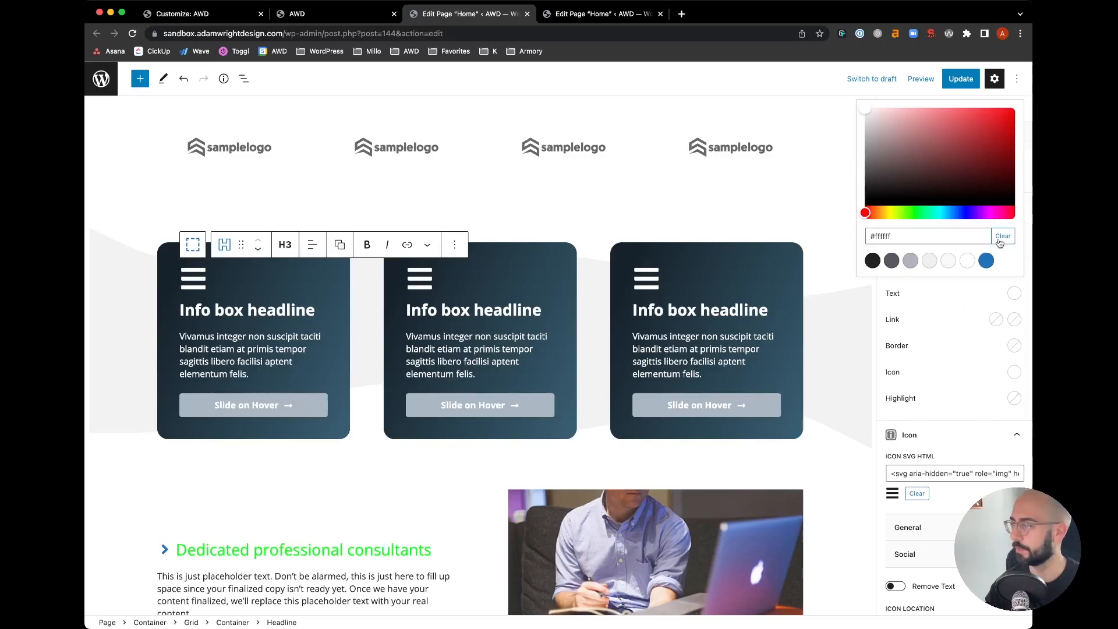
Clear the white Text colour on the info box headlines so they inherit the global red H3 colour
left_click(1003, 236)
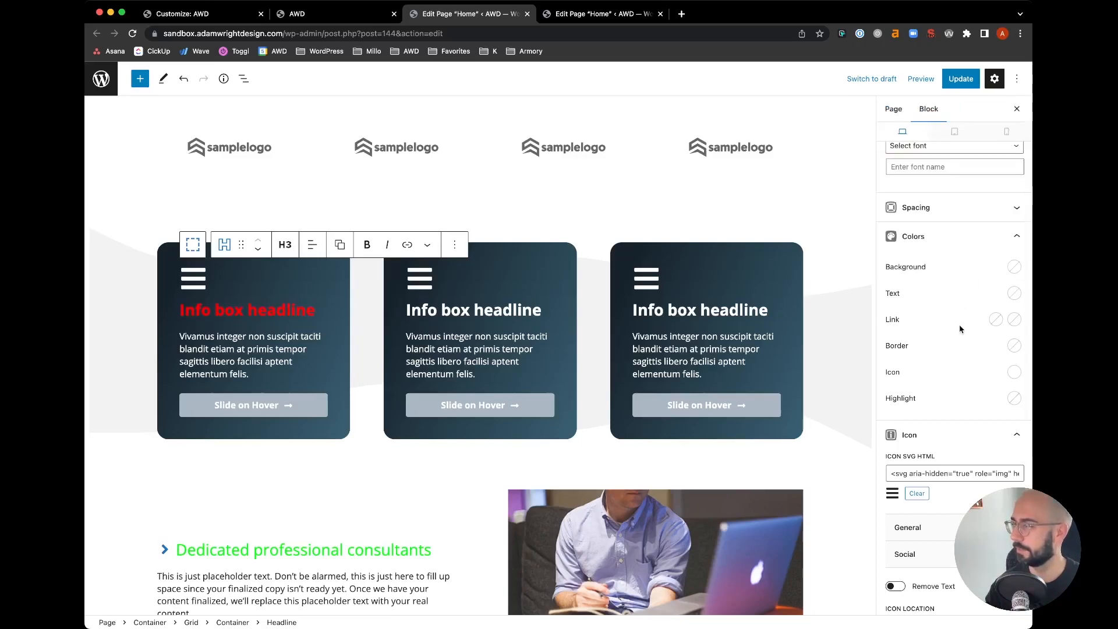
mouse_move(462, 312)
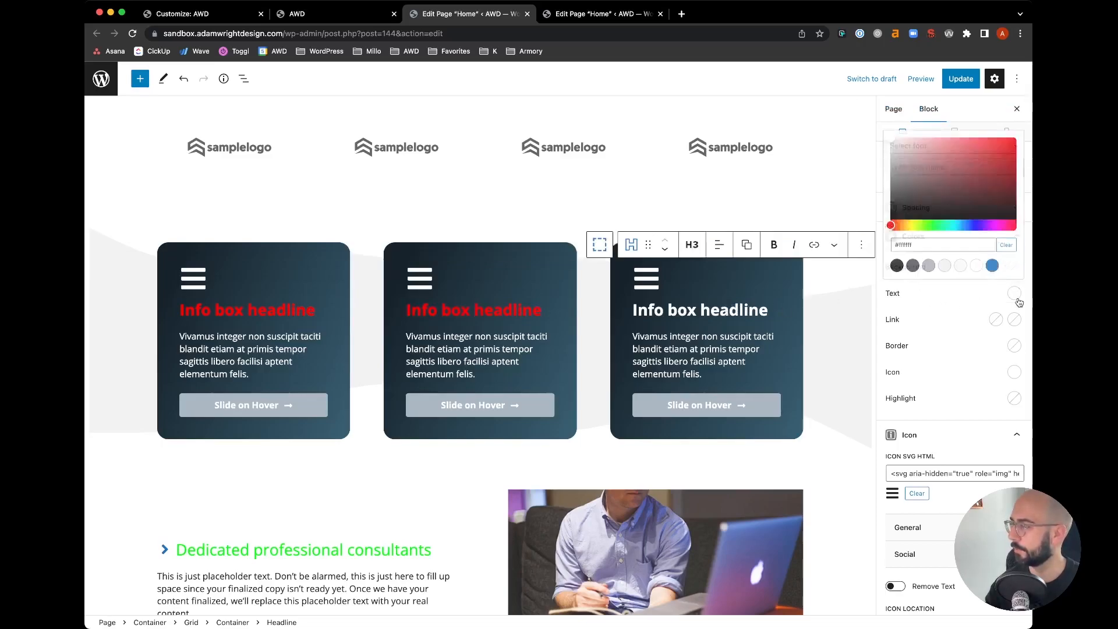
left_click(1014, 293)
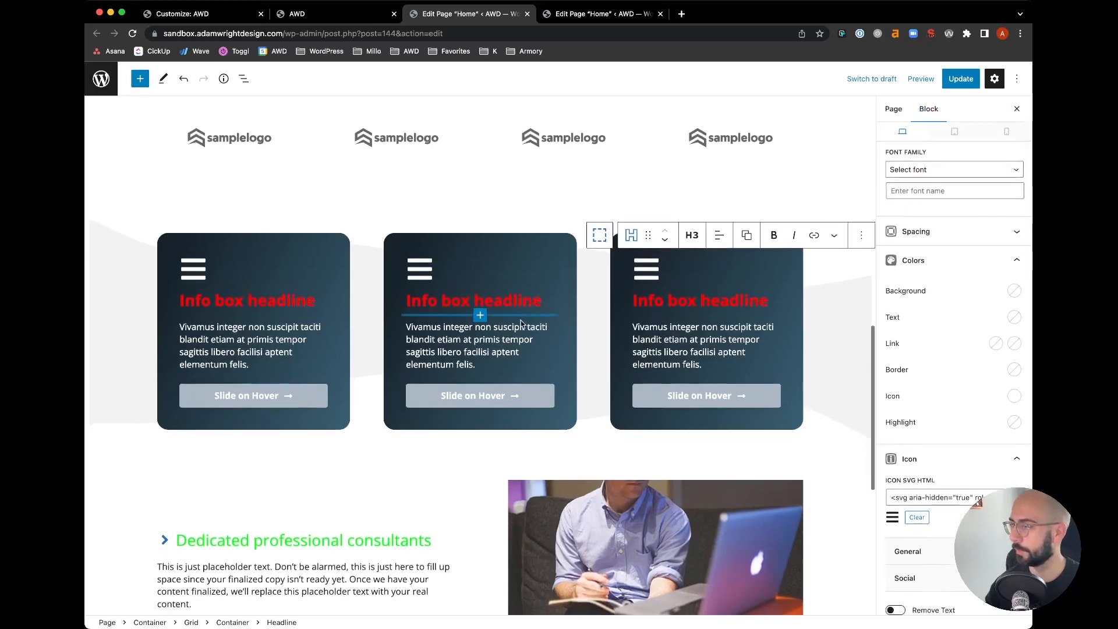
scroll("up", 3)
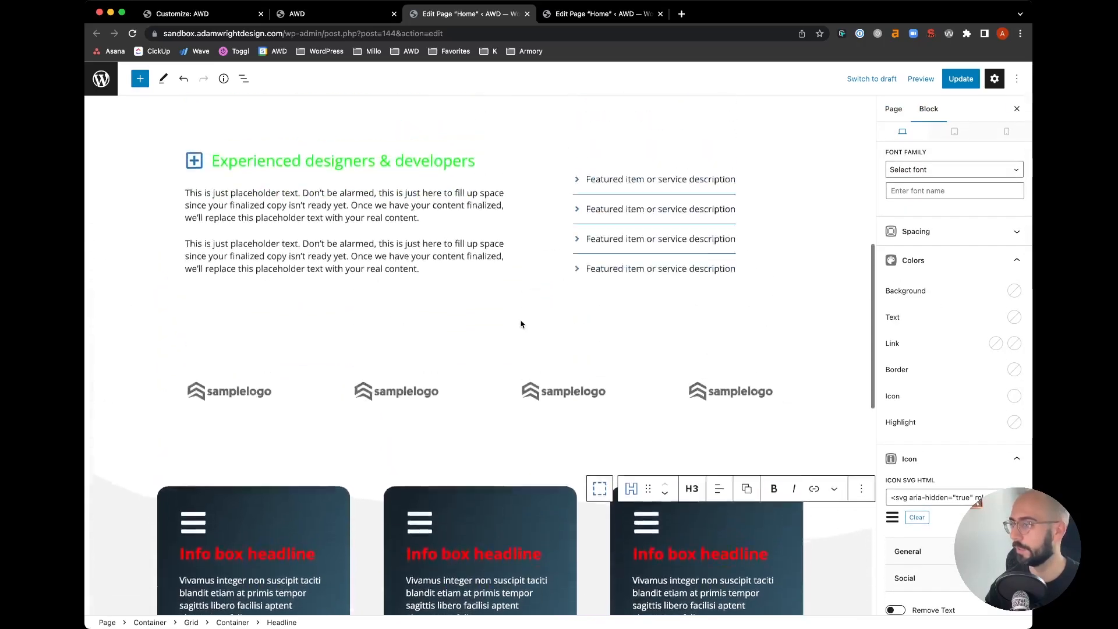
scroll("down", 3)
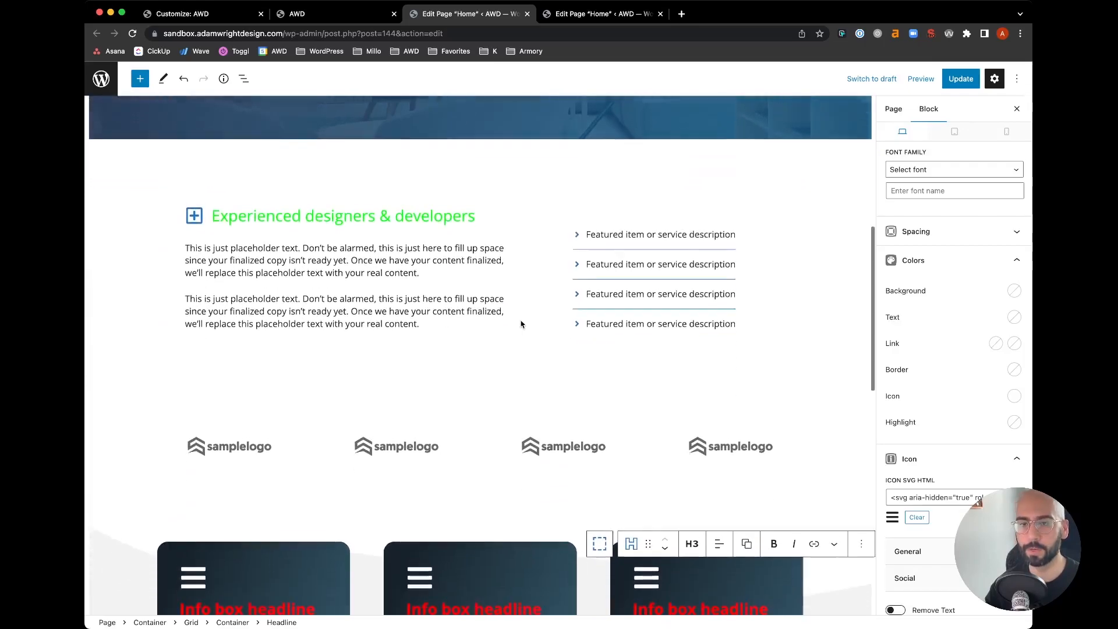
scroll("down", 3)
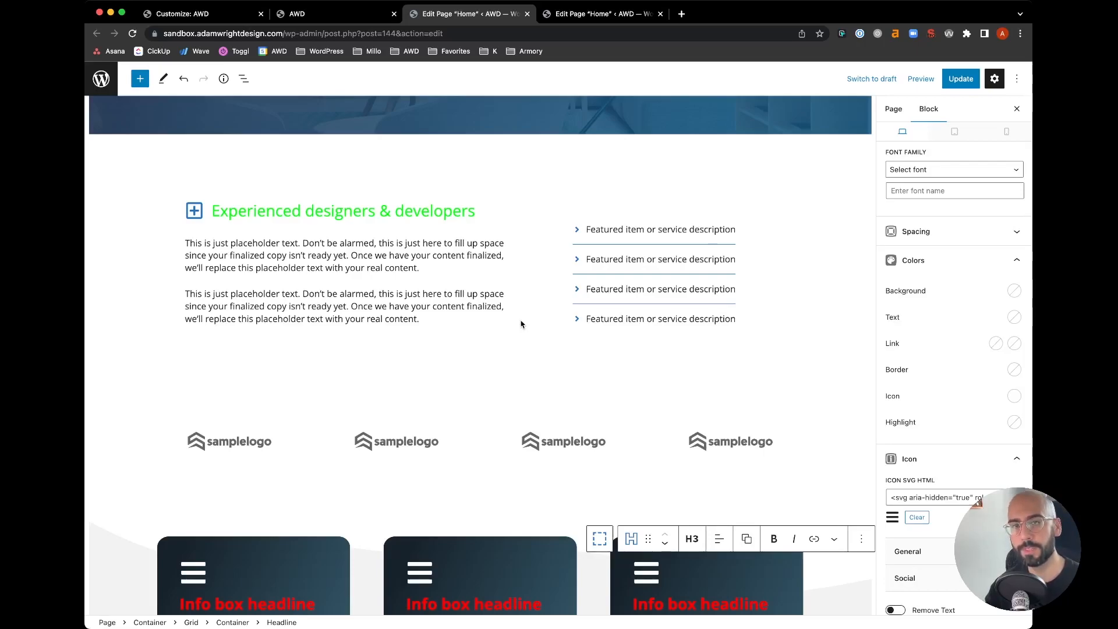
scroll("down", 3)
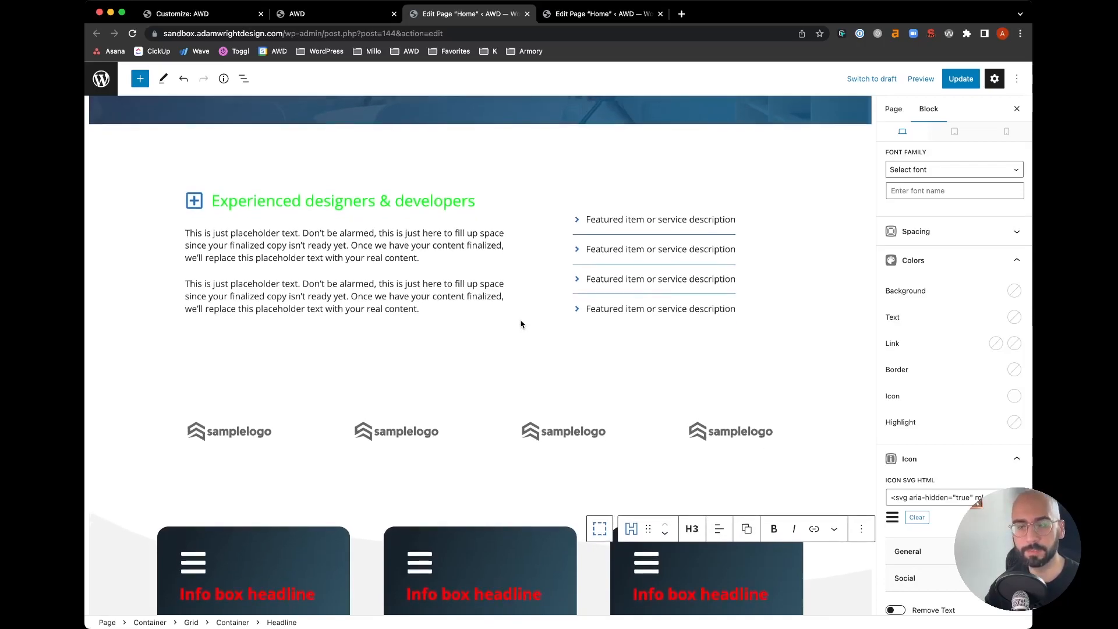
scroll("down", 3)
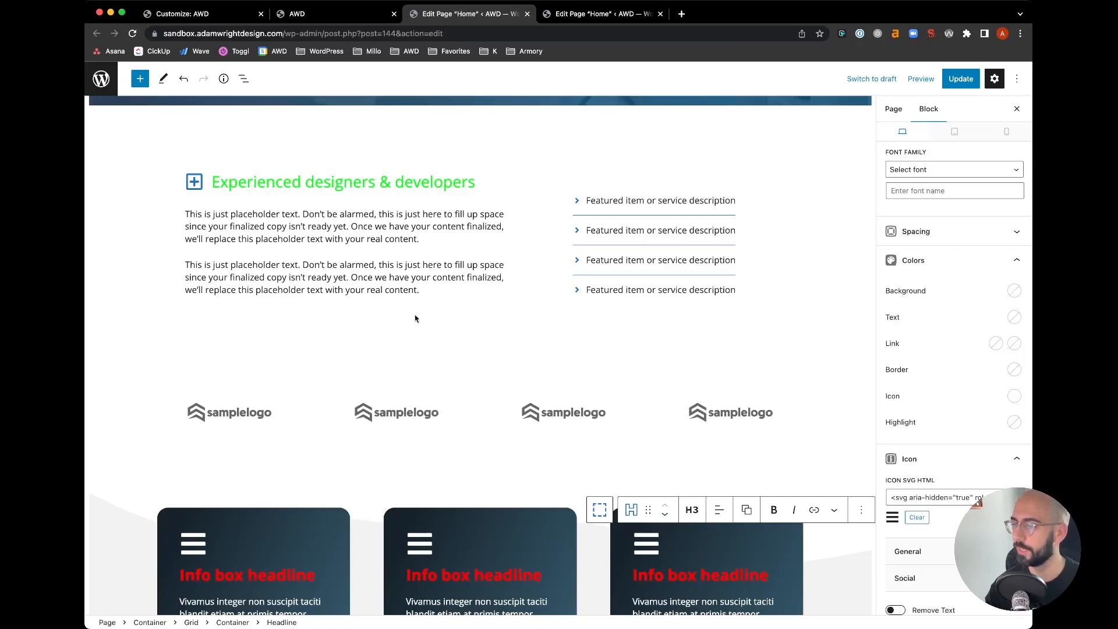
Confirm the first Info box headline's Text colour has no custom value set
scroll("down", 3)
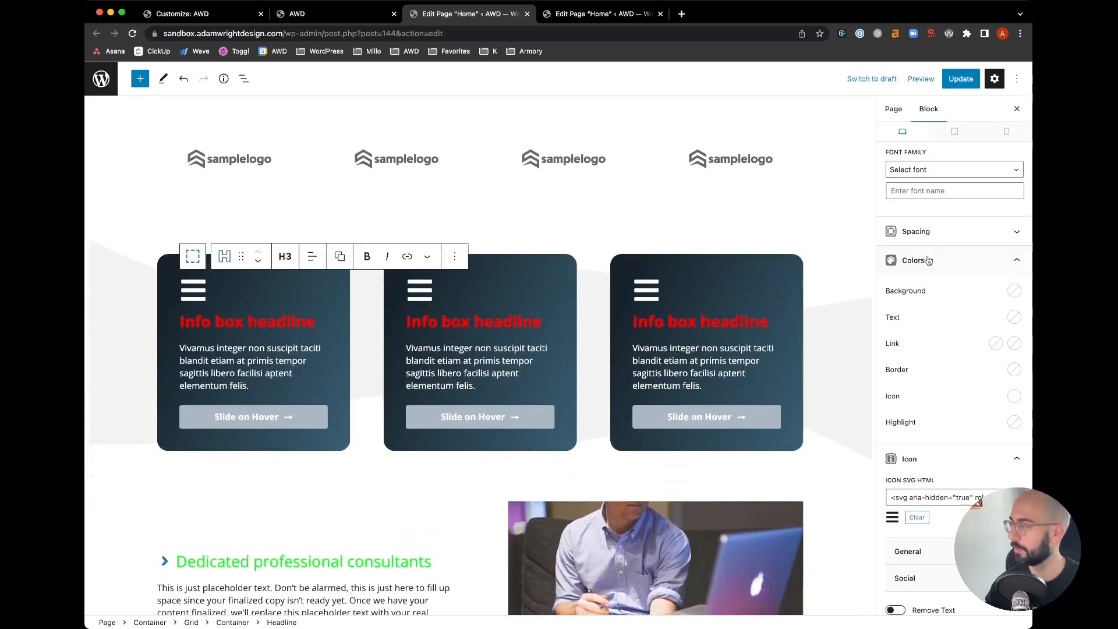
left_click(1014, 290)
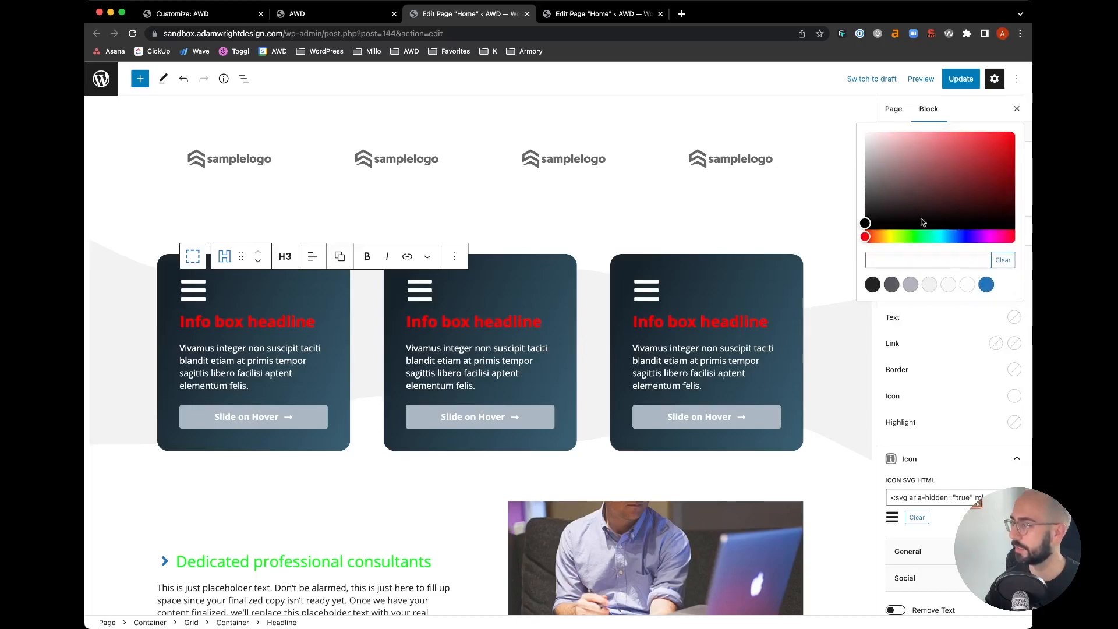